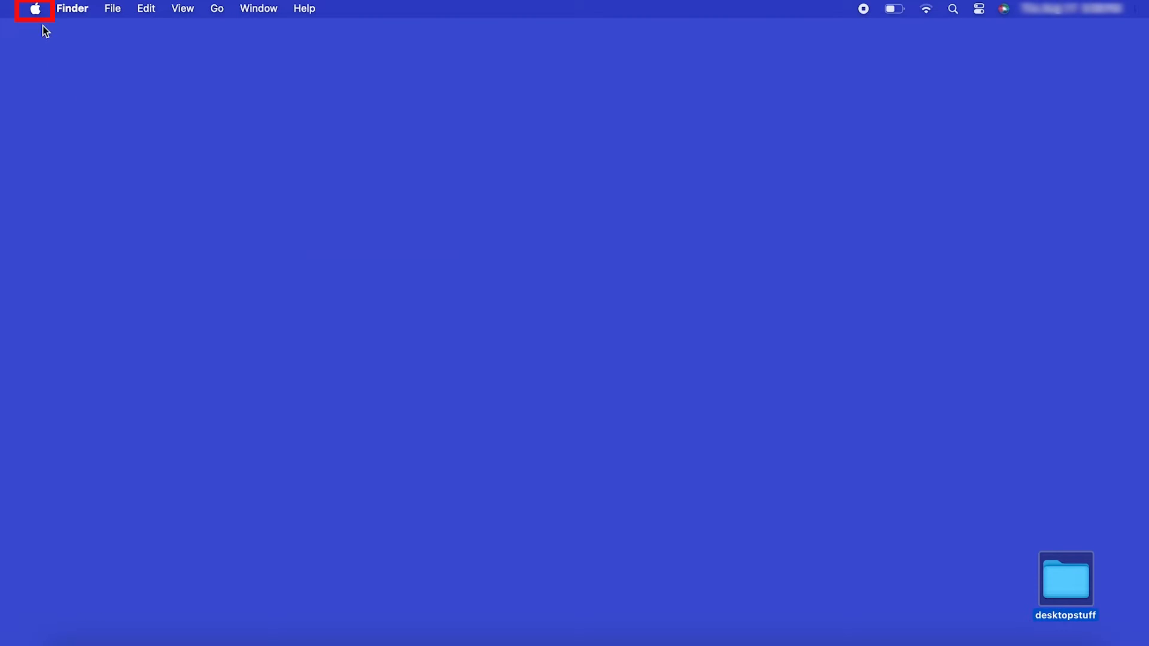
# Step: Show the Printers & Scanners page of System Settings listing the installed Brother devices
pyautogui.click(33, 8)
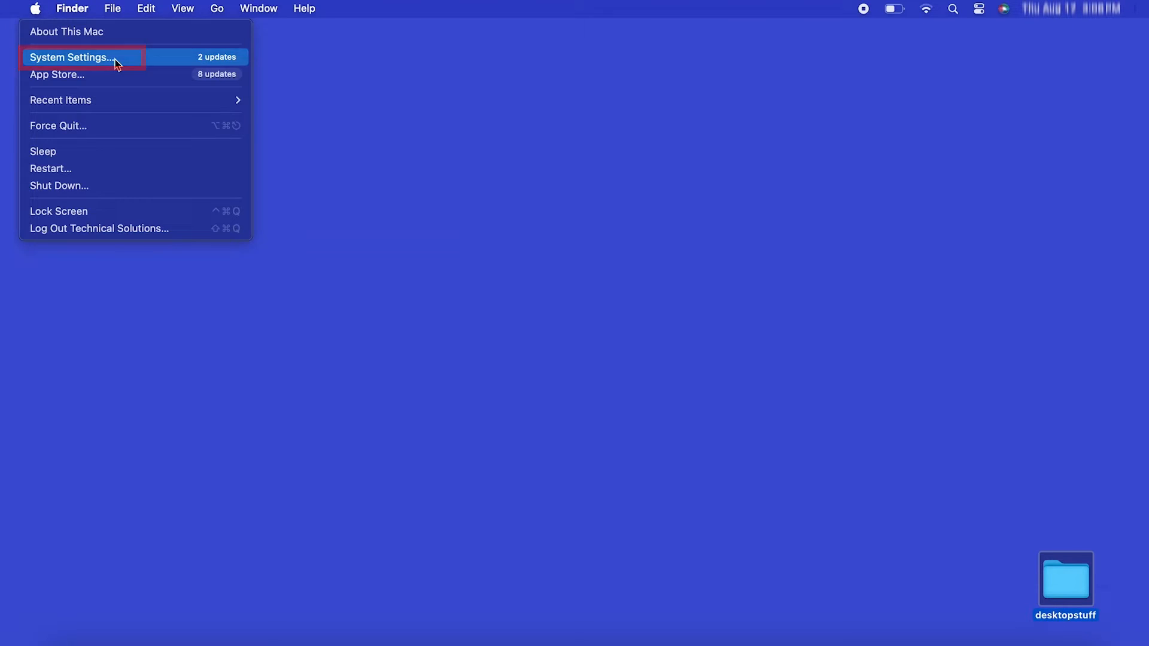
pyautogui.click(72, 58)
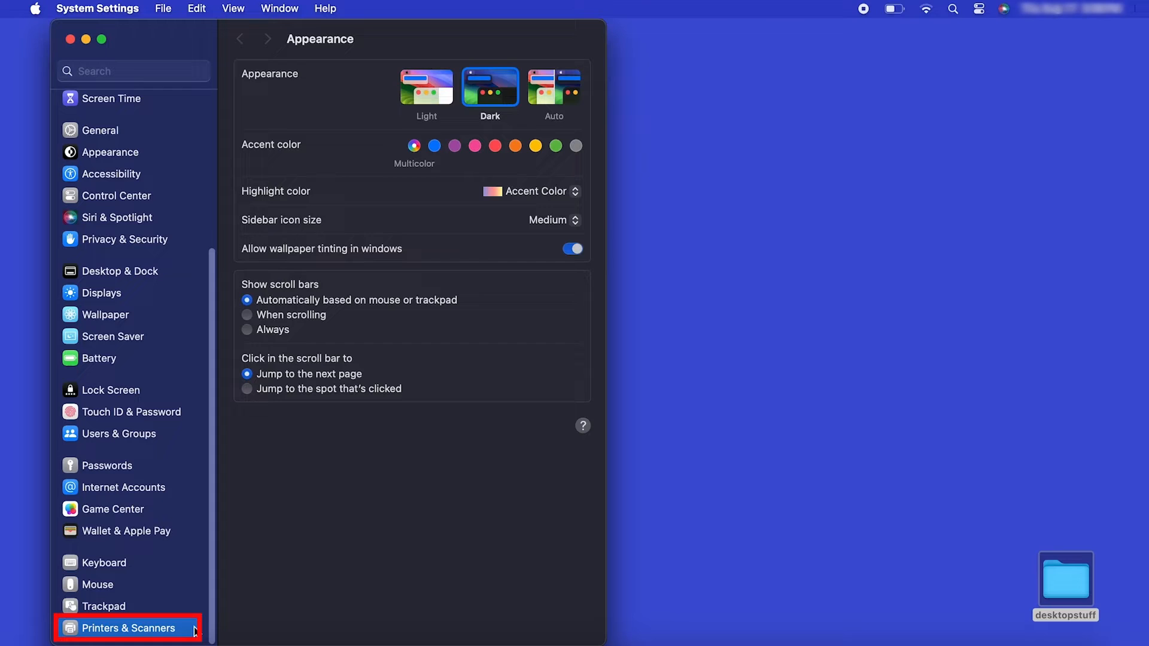
pyautogui.click(126, 628)
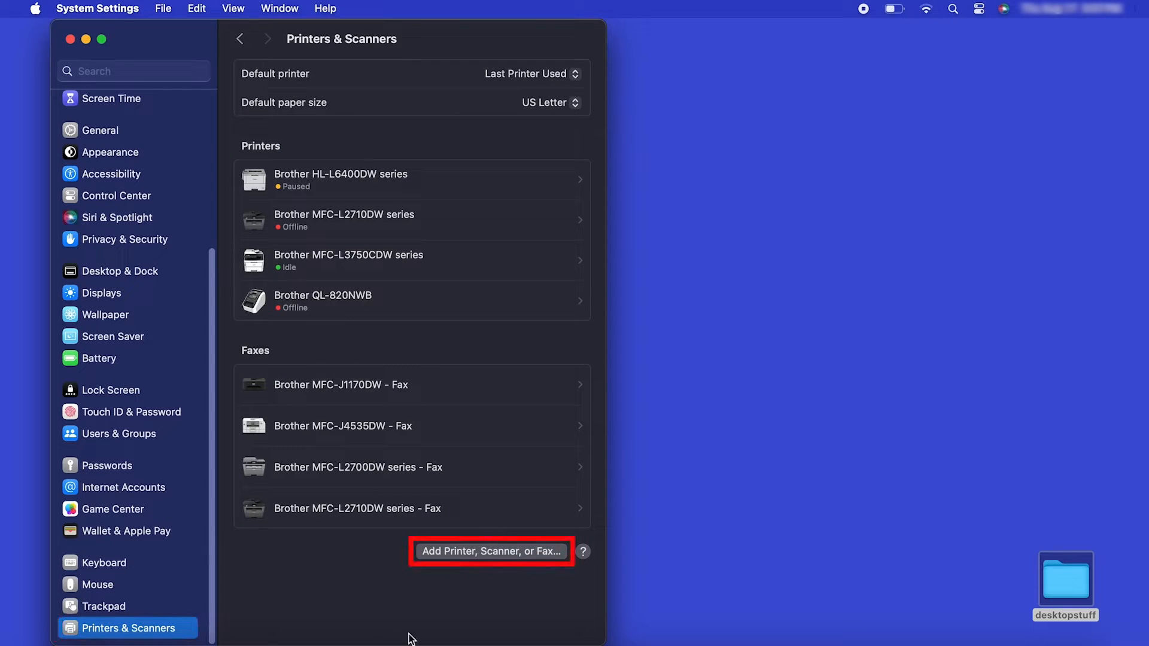
pyautogui.moveTo(508, 555)
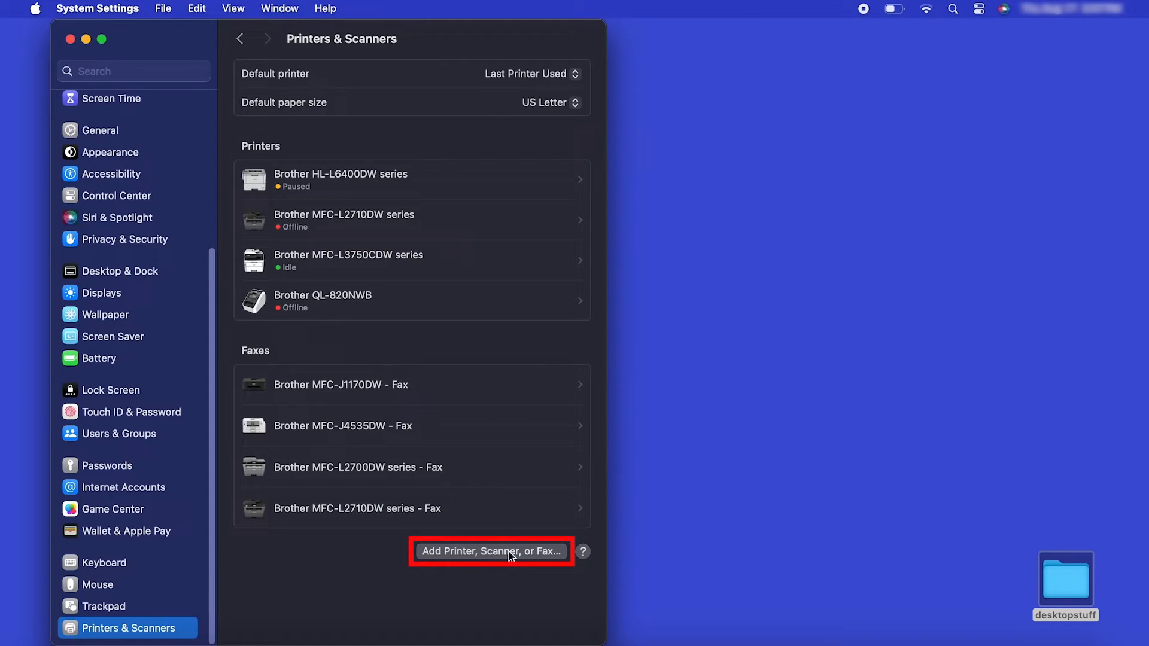
# Step: Add the USB-connected Brother HL-L3220CDW as a new printer
pyautogui.click(491, 551)
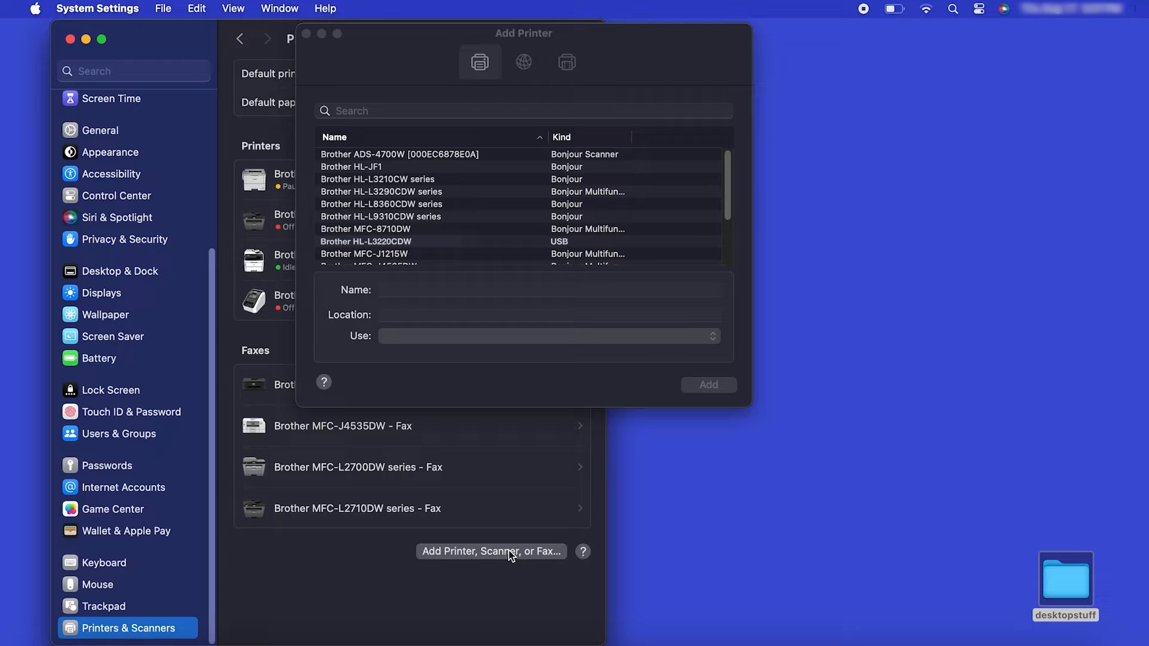
pyautogui.click(366, 240)
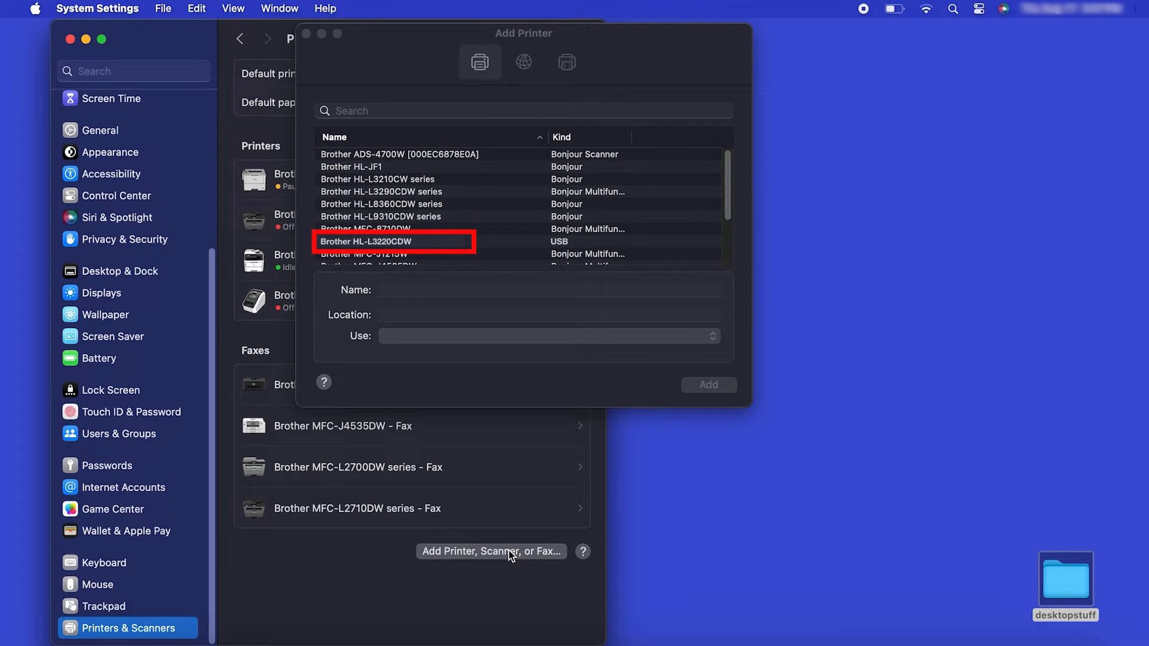
pyautogui.moveTo(487, 318)
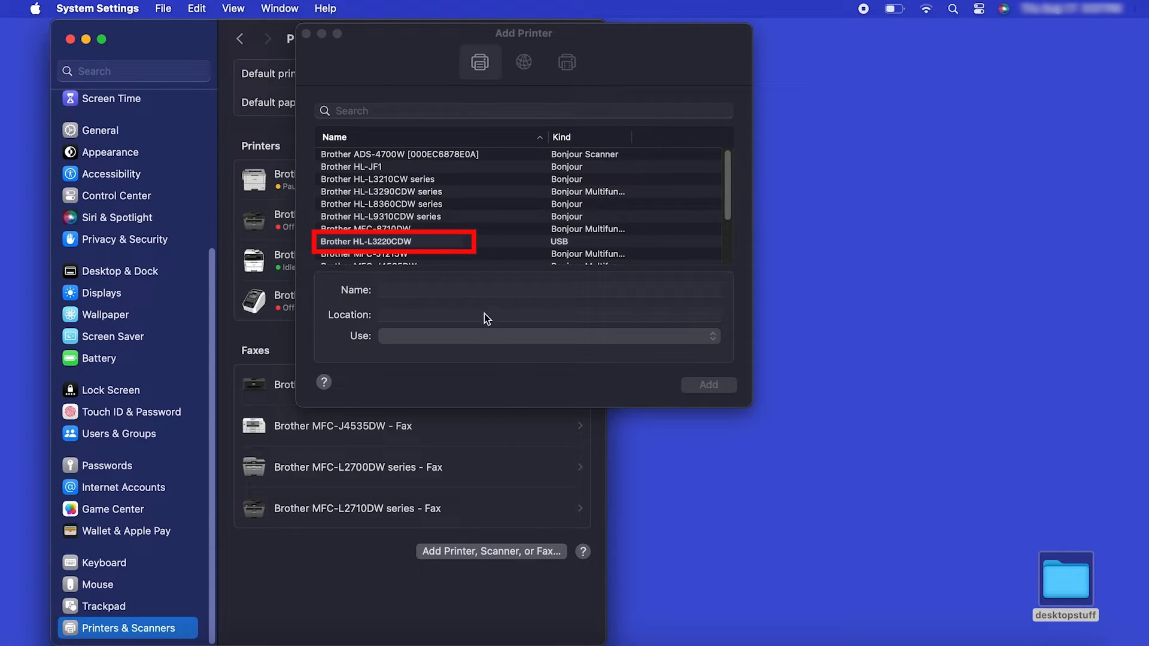
pyautogui.click(366, 240)
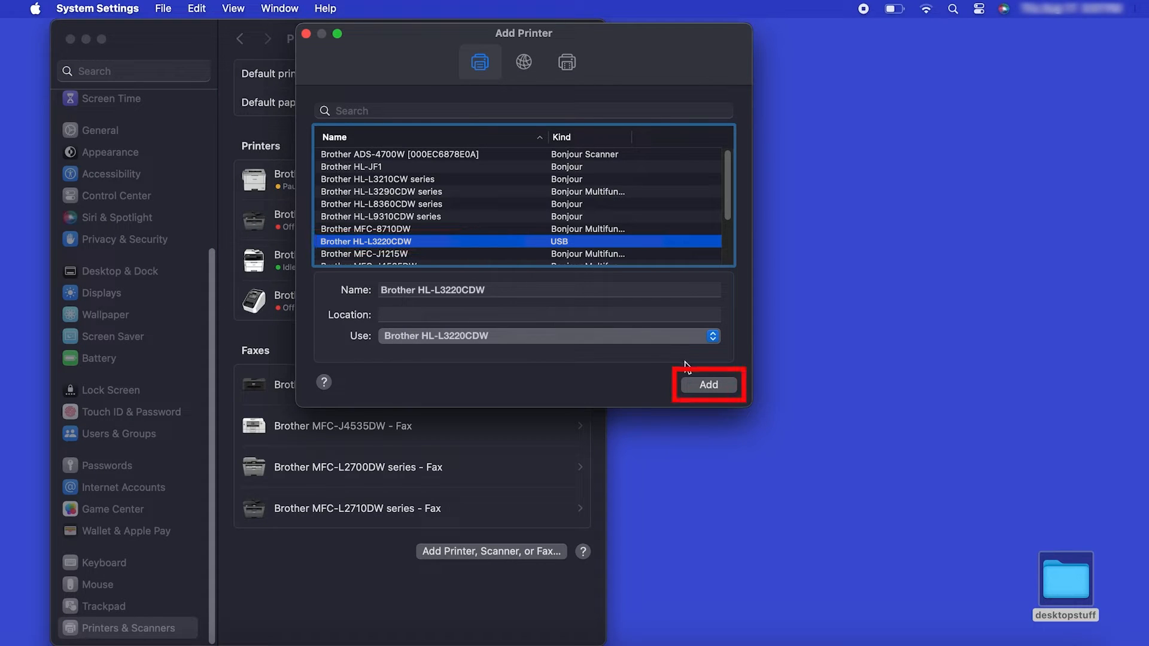
pyautogui.click(707, 384)
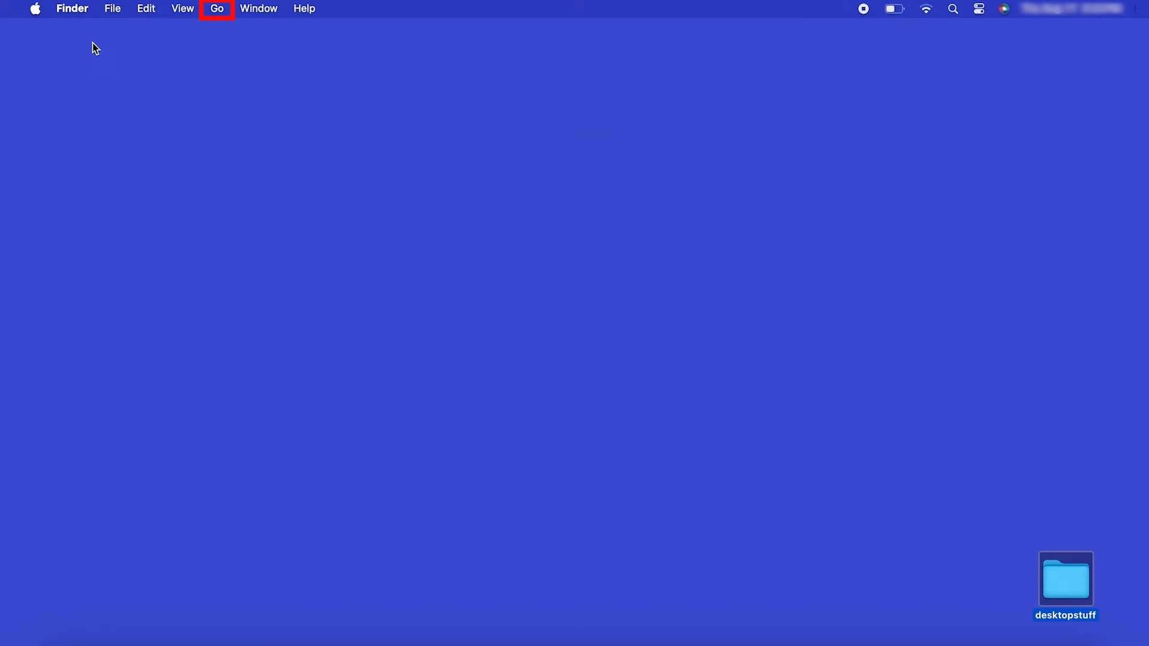
# Step: Launch the App Store from Finder's Applications folder
pyautogui.click(216, 8)
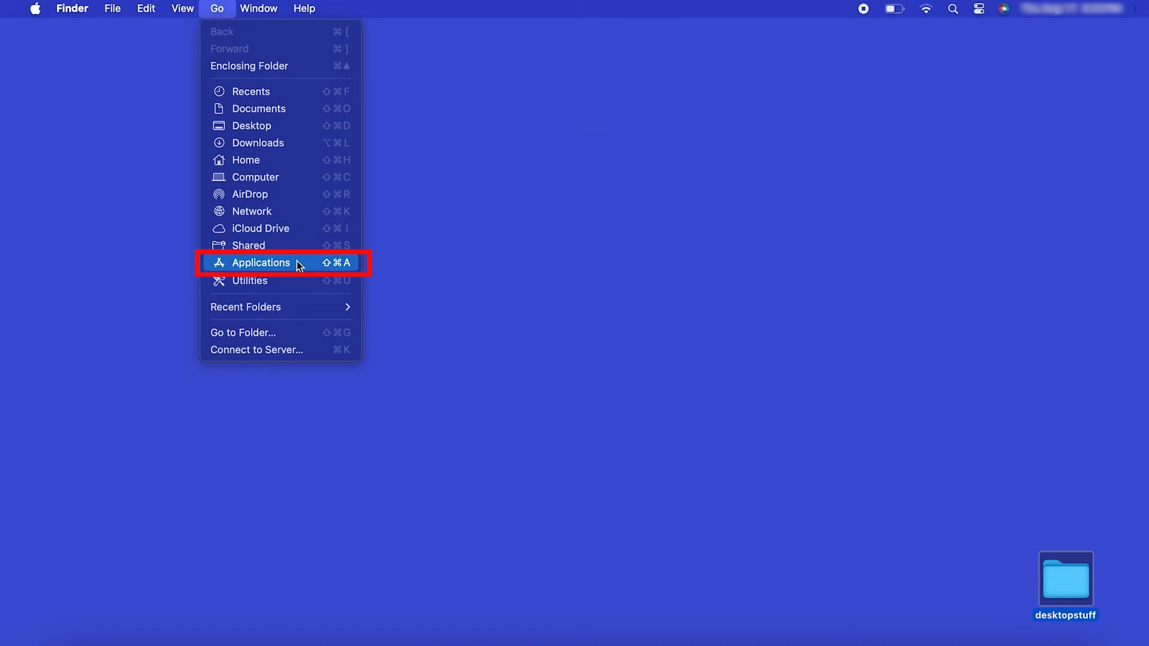
pyautogui.click(260, 262)
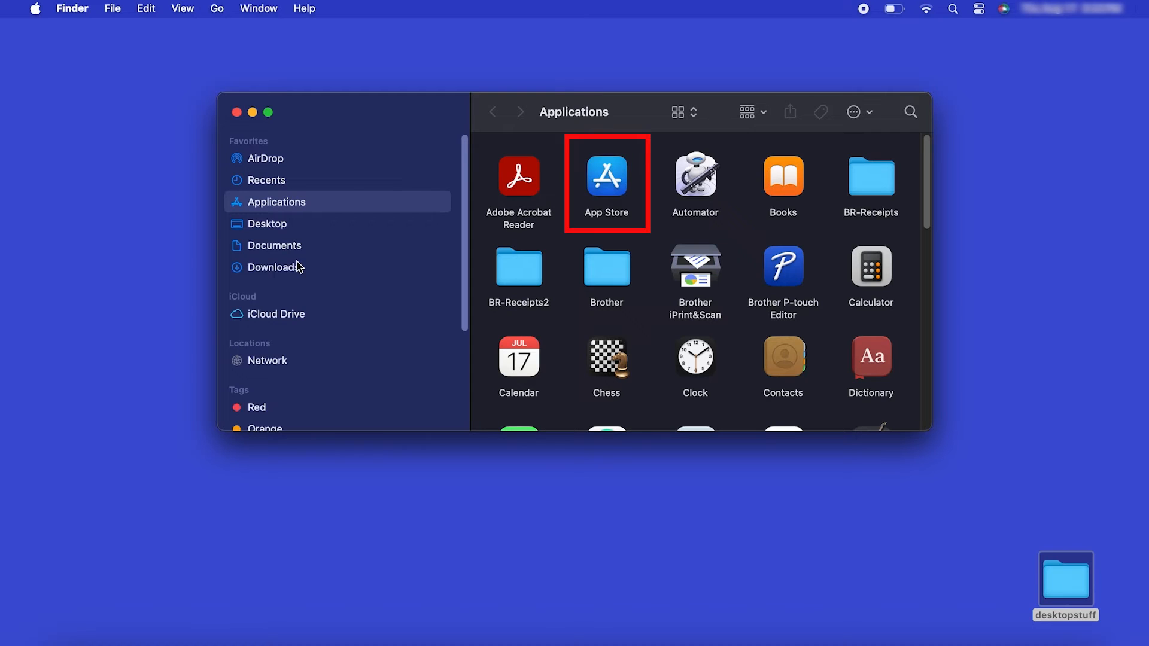
pyautogui.click(606, 177)
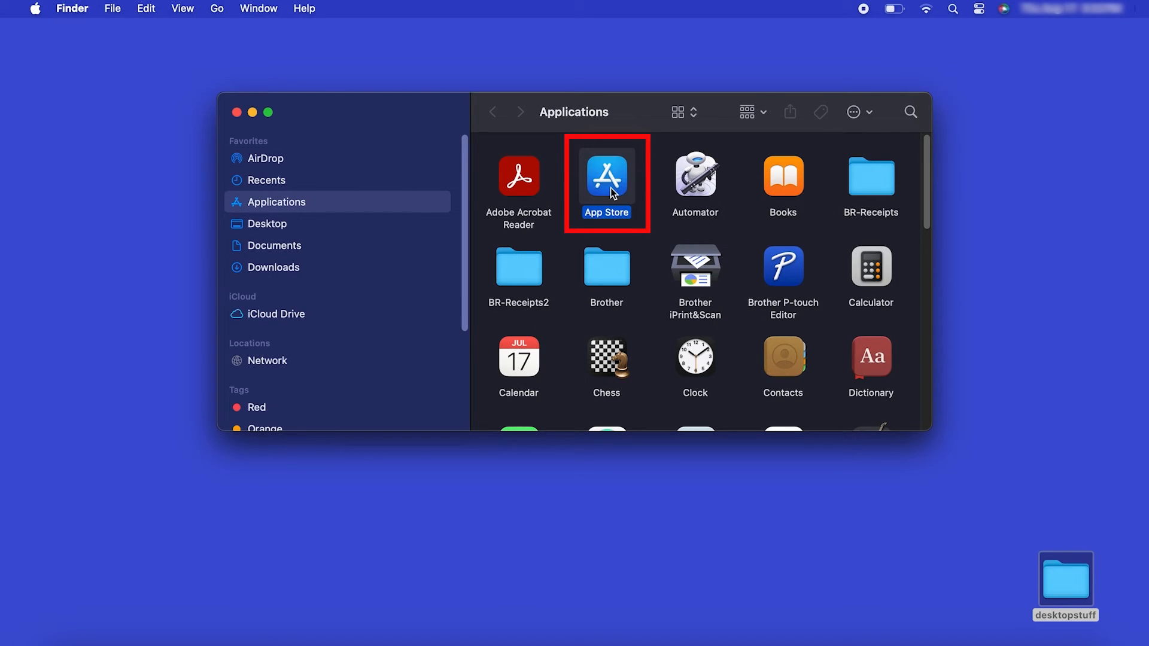
pyautogui.doubleClick(605, 177)
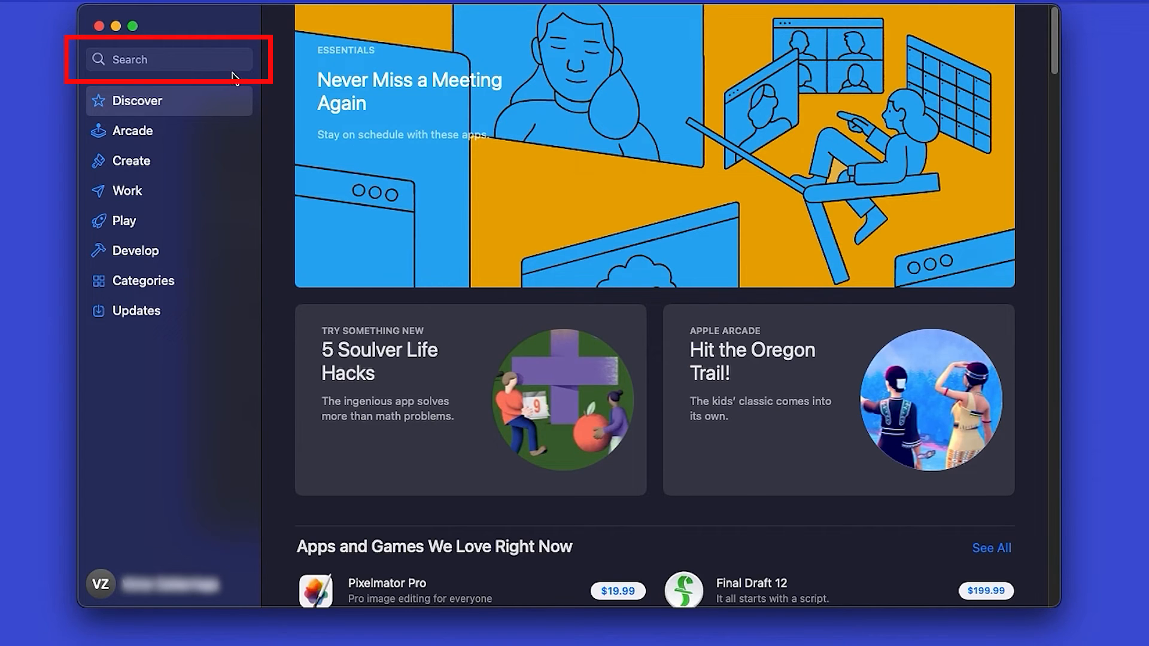
# Step: Search 'brother iprint', install Brother iPrint&Scan and launch it
pyautogui.write('brother iprint')
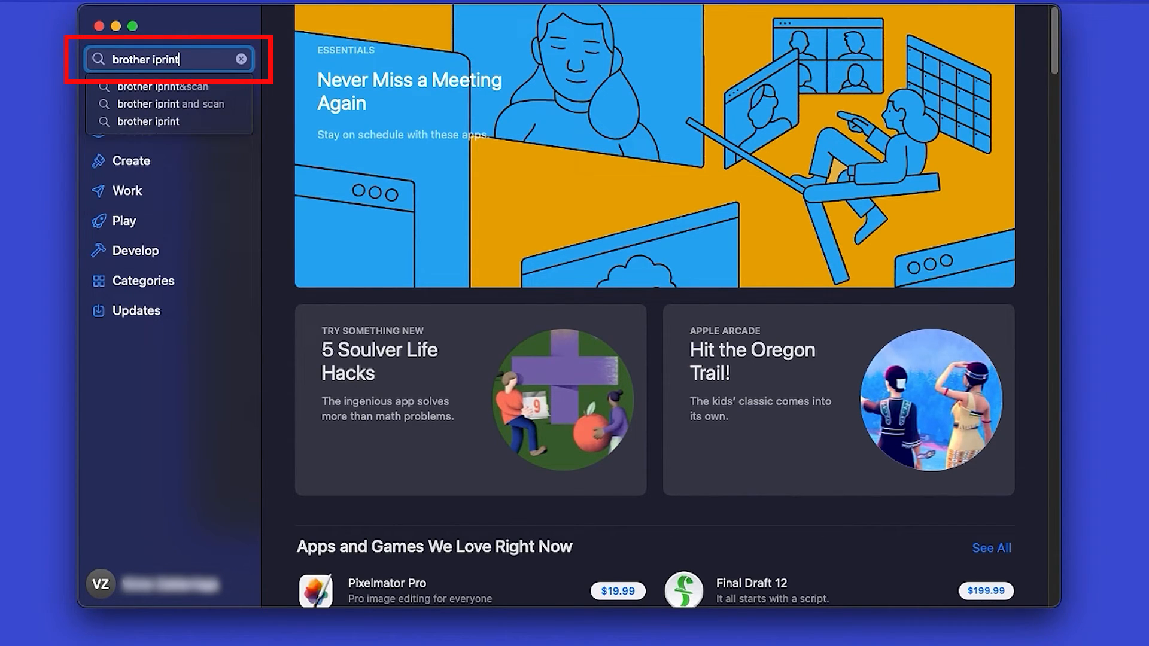
pyautogui.click(163, 86)
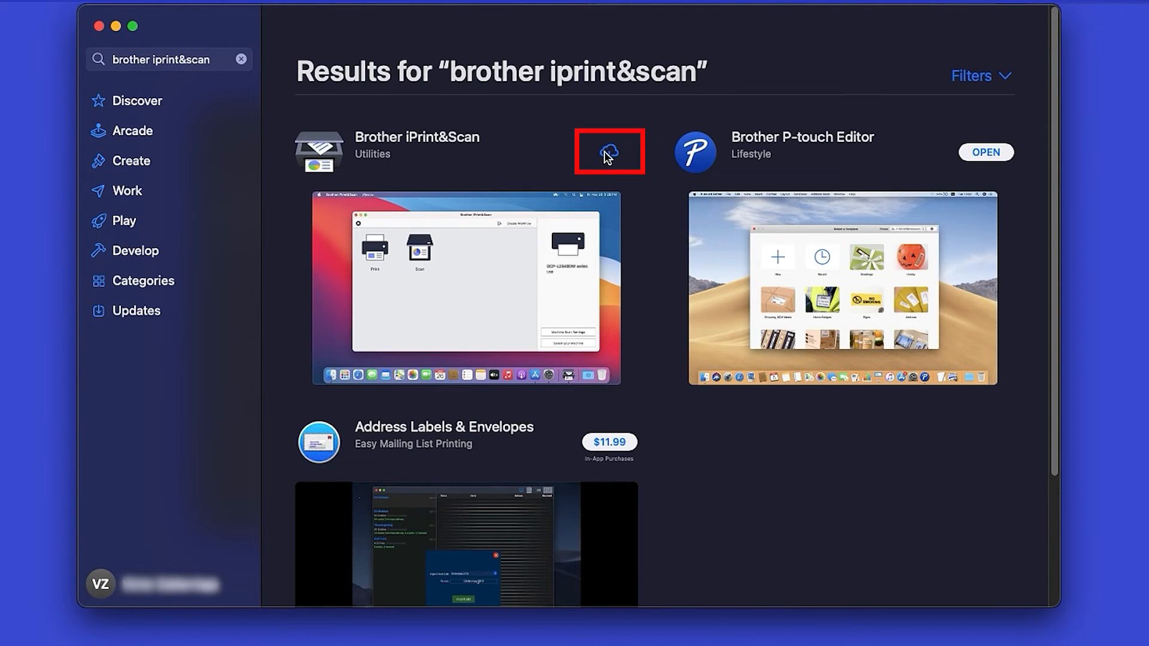
pyautogui.click(609, 152)
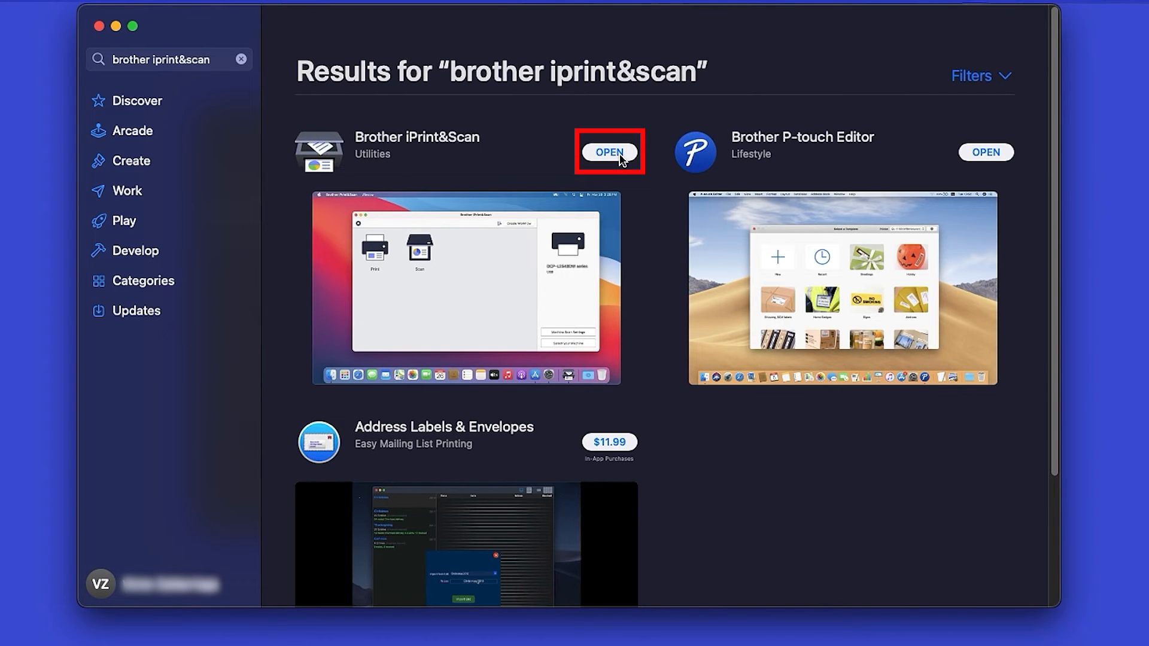
pyautogui.click(610, 152)
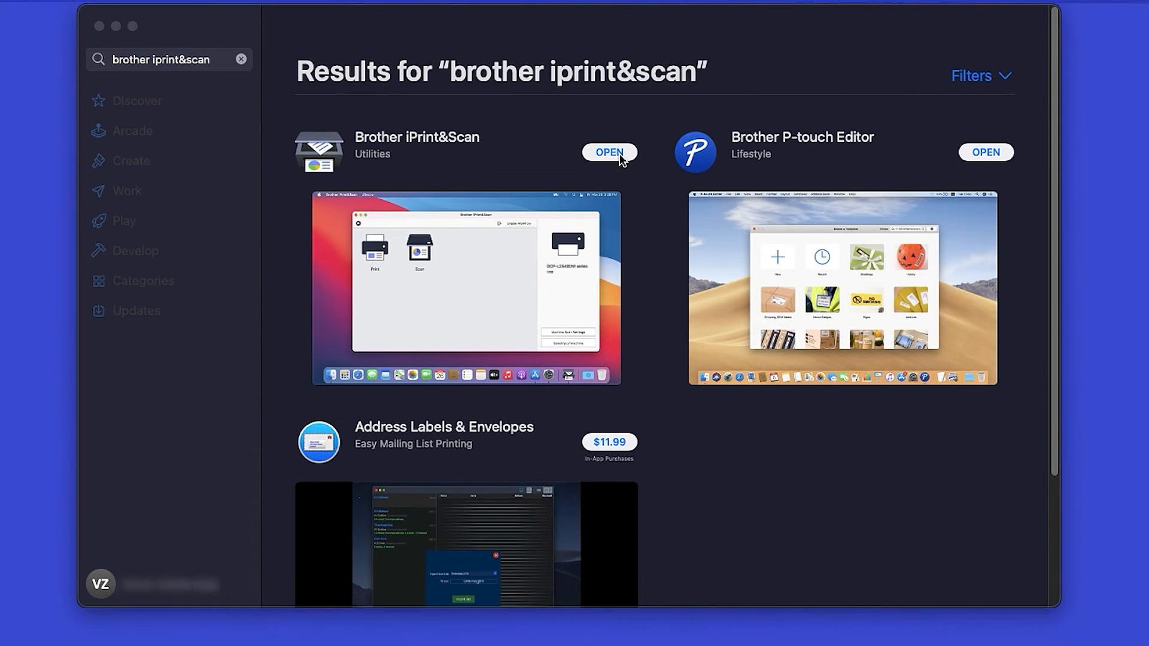
# Step: Accept the privacy policy and select the HL-L3220CDW over USB as the app's machine
pyautogui.click(609, 151)
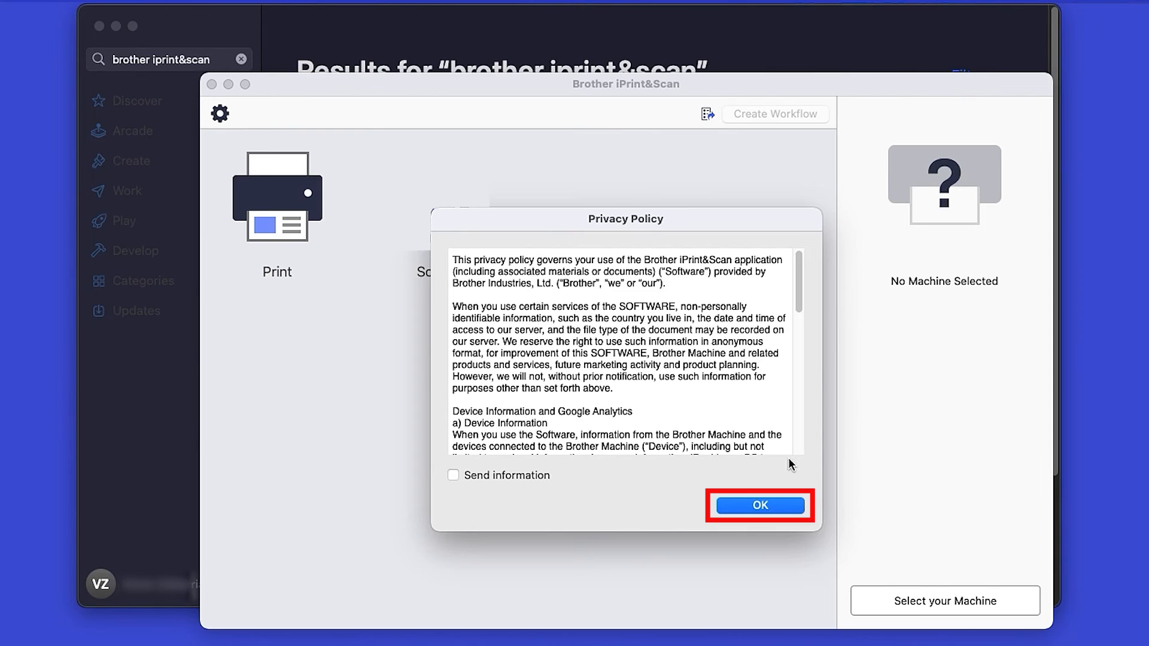
pyautogui.click(759, 505)
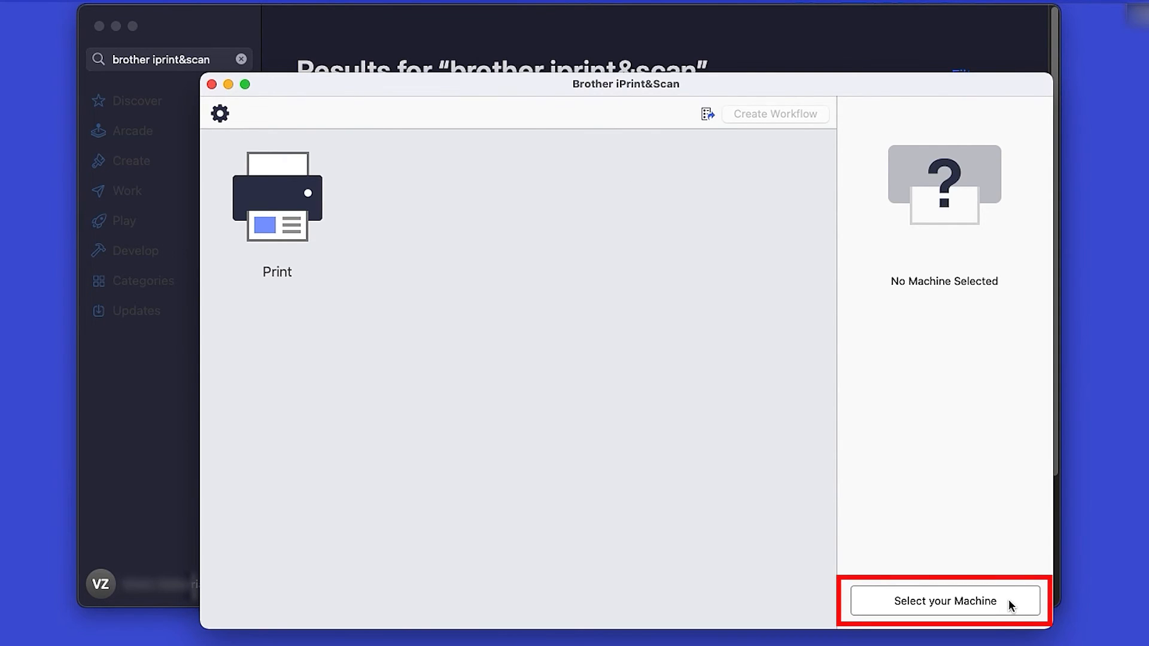
pyautogui.click(944, 601)
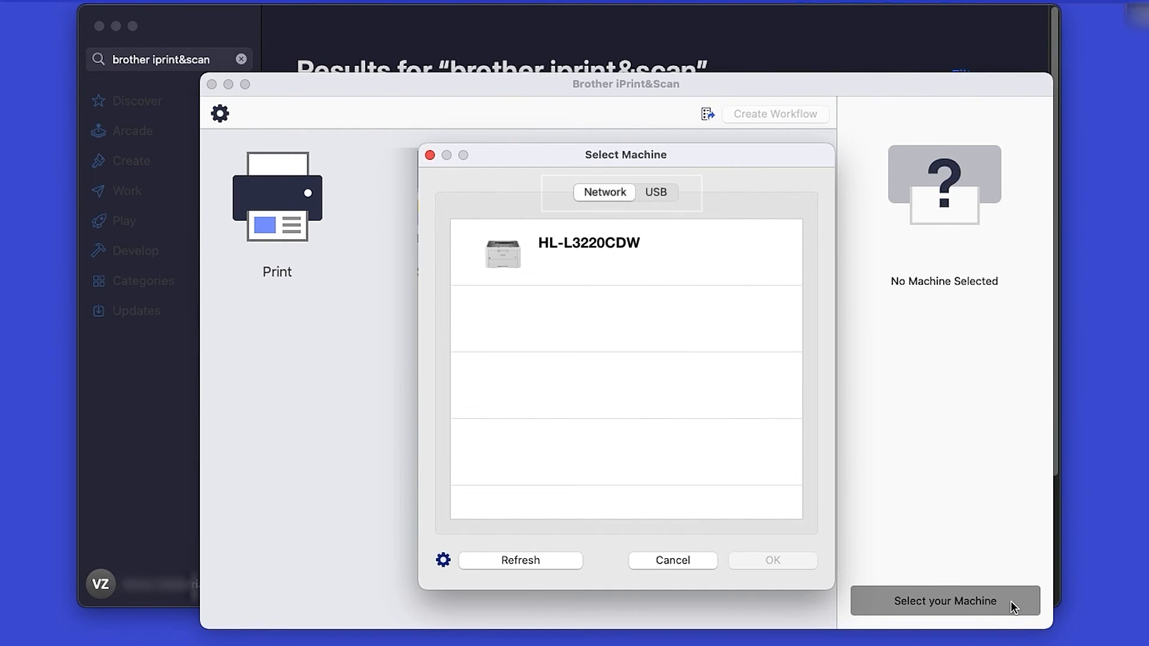
pyautogui.click(604, 191)
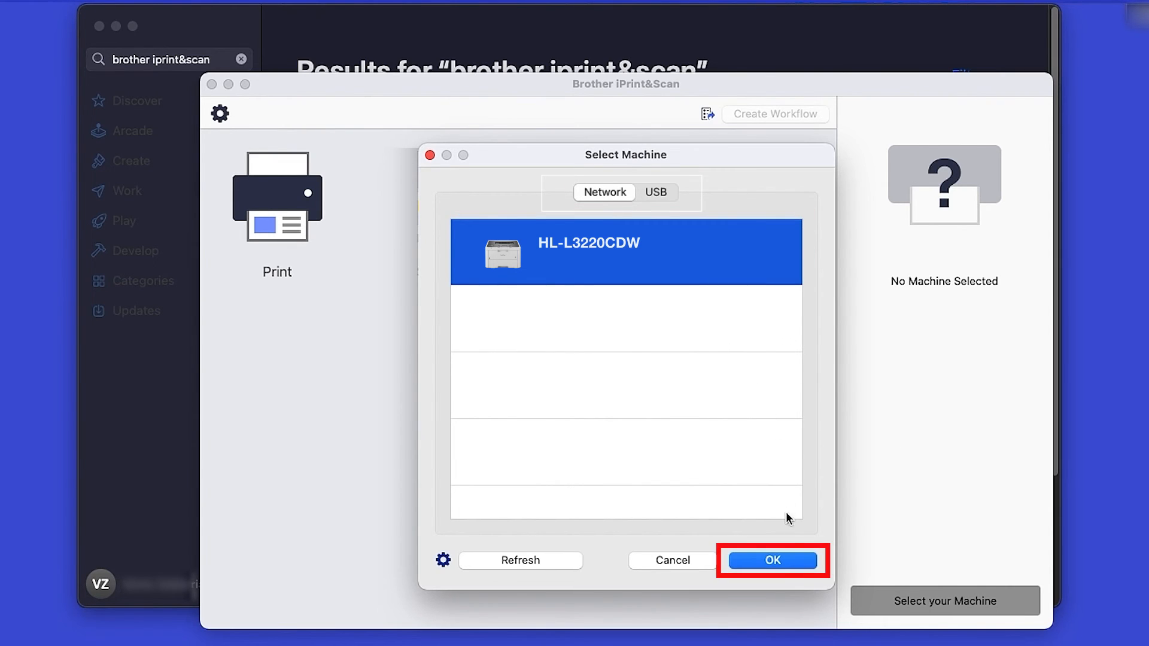
pyautogui.click(769, 560)
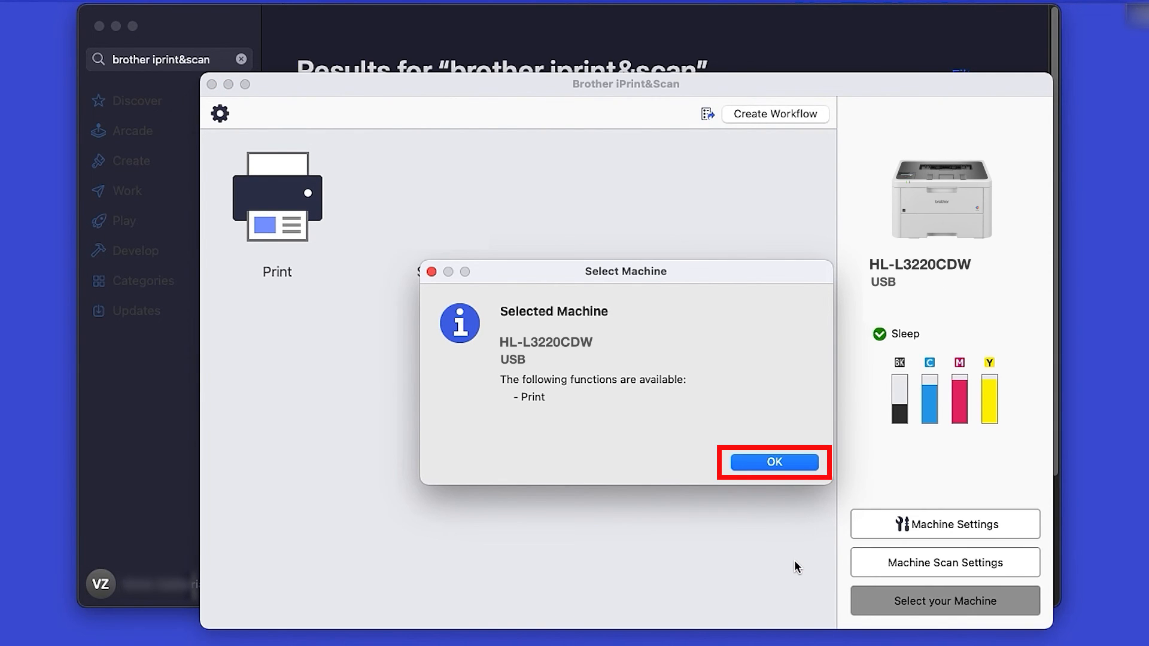
pyautogui.click(772, 461)
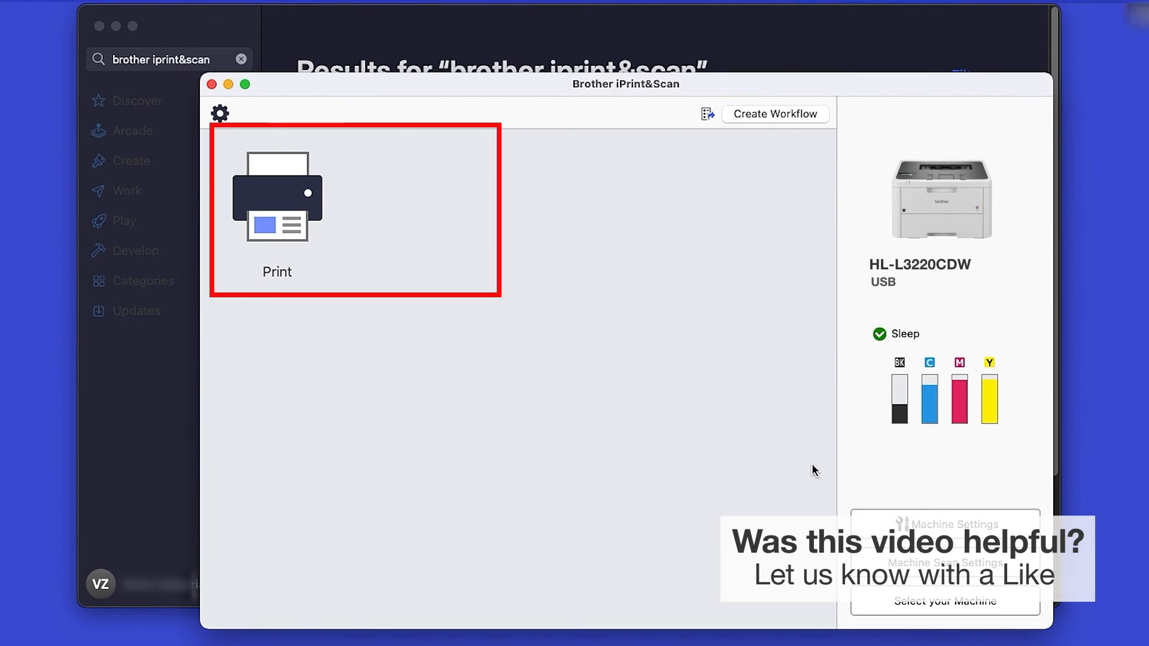